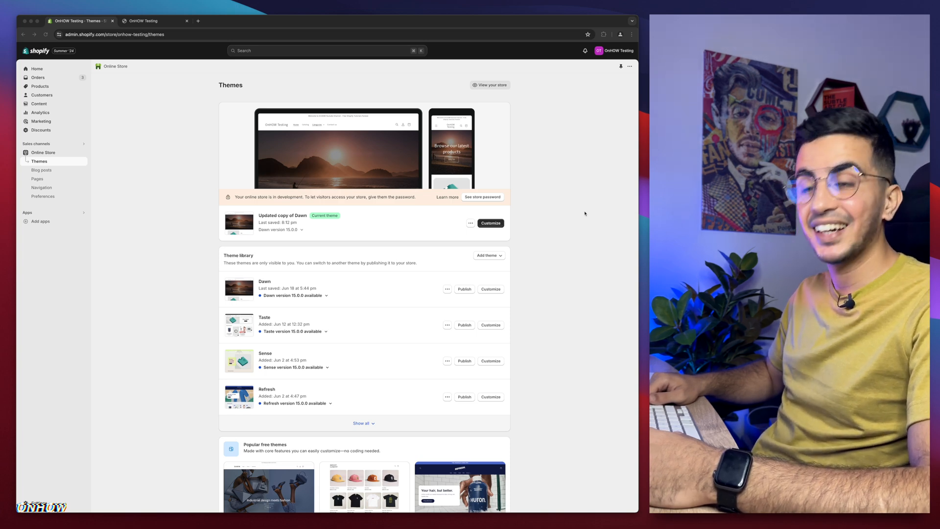
# Scroll the Themes page to view the expanded theme library with all seven themes.
pyautogui.scroll(-3)
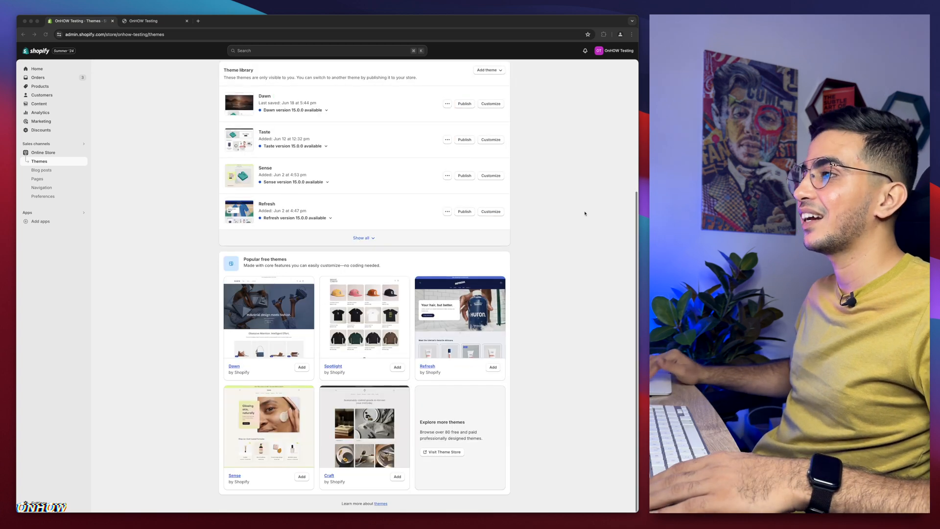
pyautogui.scroll(3)
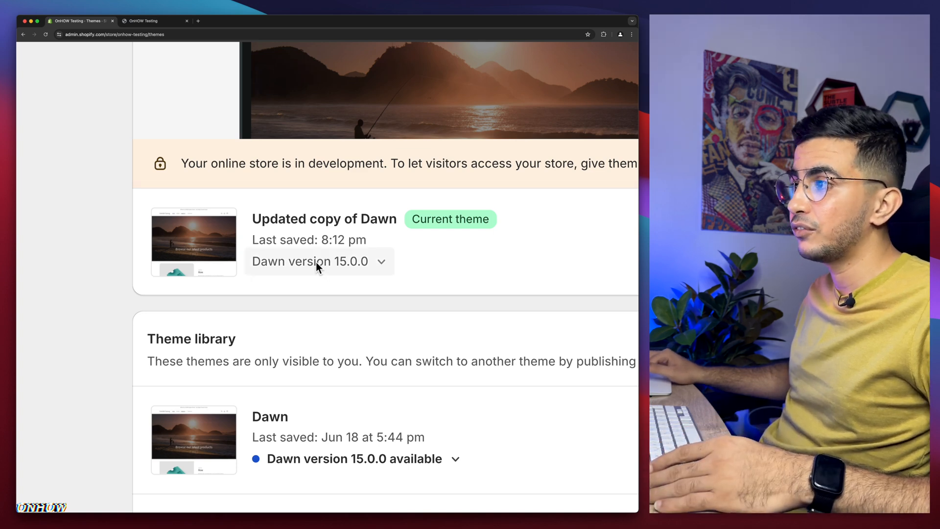
pyautogui.moveTo(317, 268)
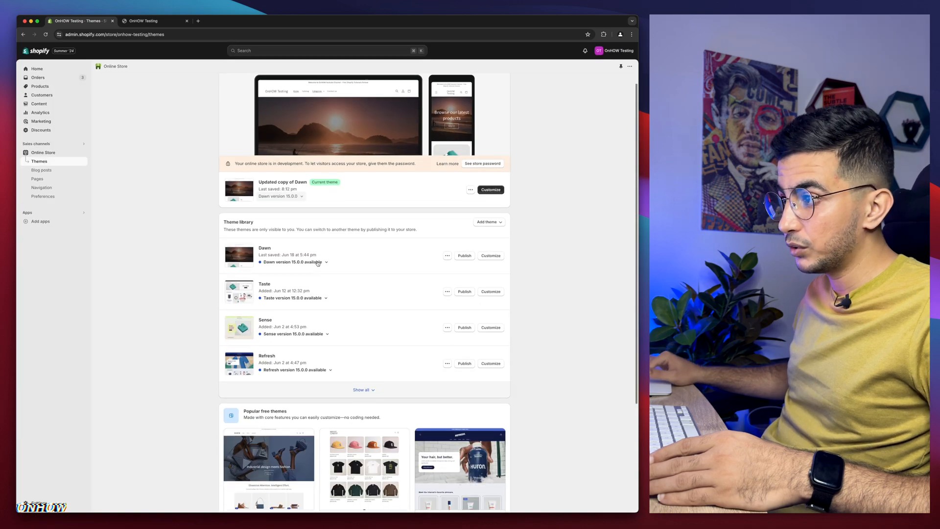
pyautogui.scroll(-3)
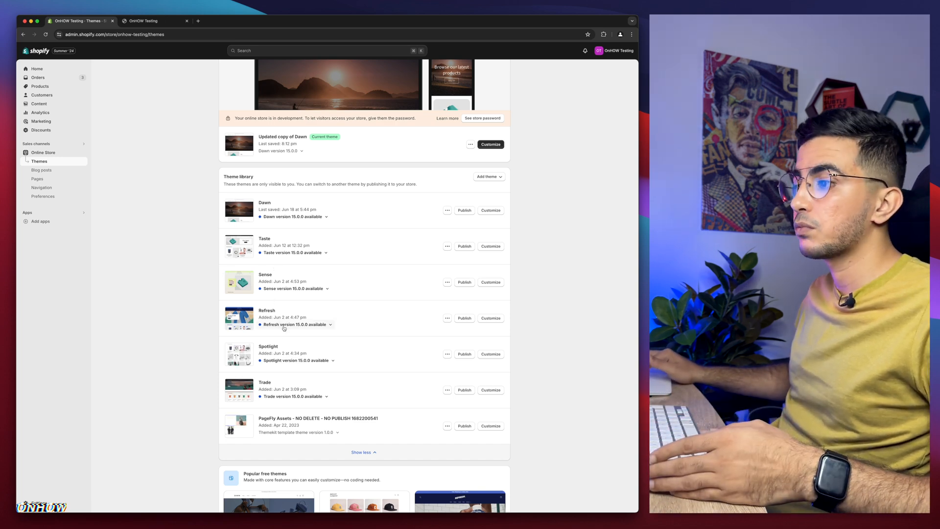
pyautogui.moveTo(194, 244)
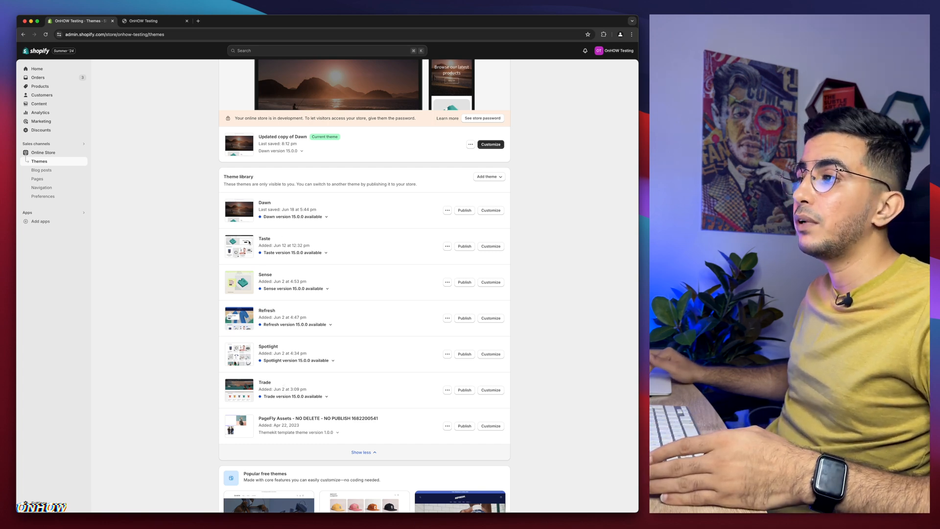
pyautogui.moveTo(170, 270)
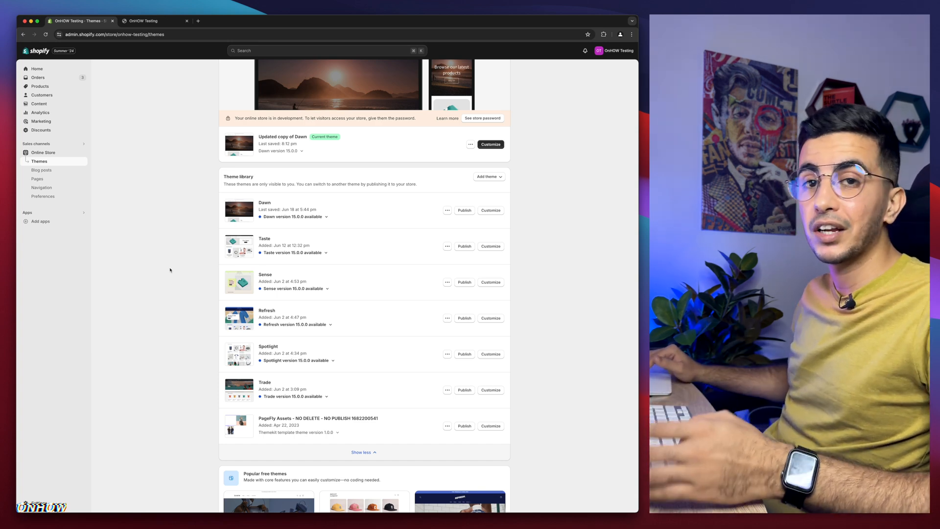
pyautogui.moveTo(154, 100)
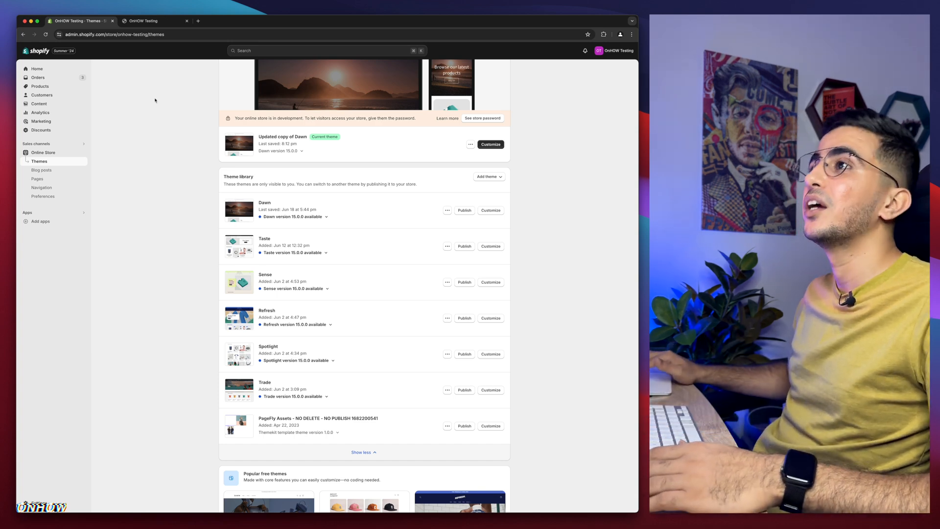
# View the live storefront and scroll to Collections: Best selling products, Footwear, Jewelry.
pyautogui.click(153, 21)
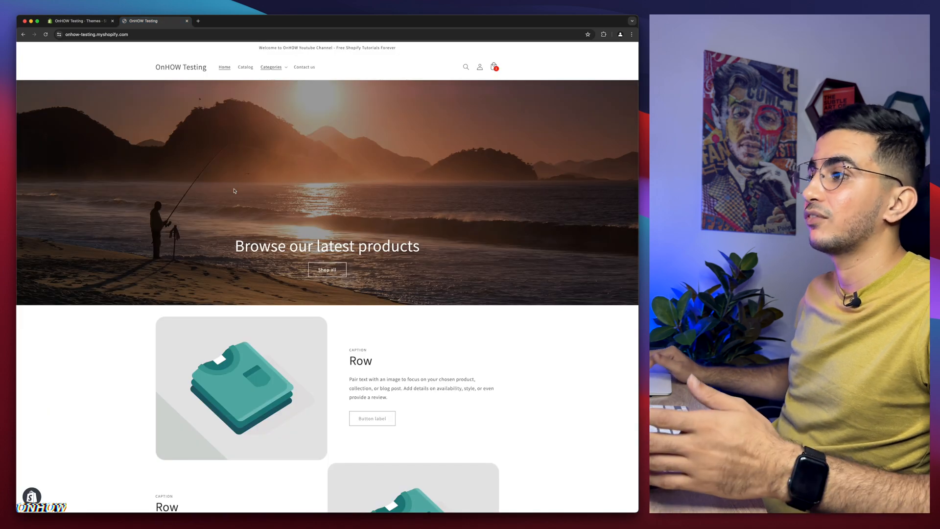
pyautogui.moveTo(252, 233)
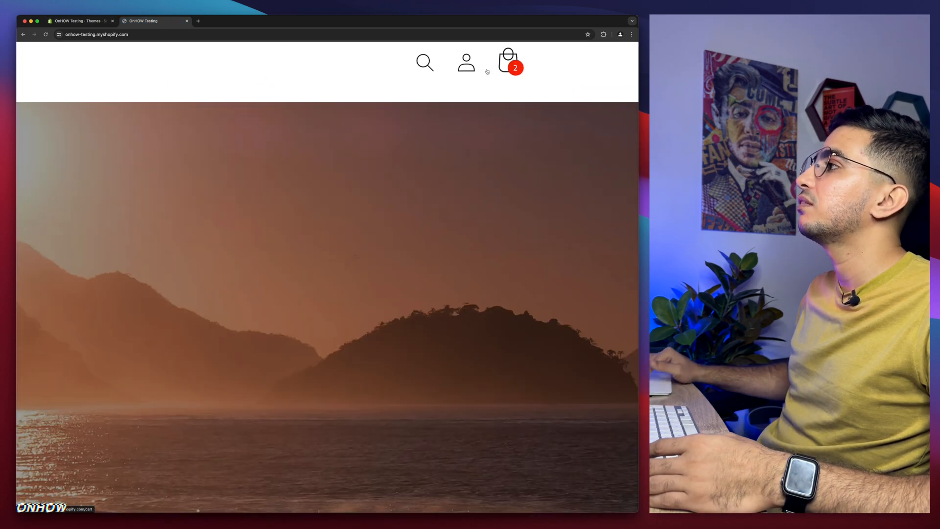
pyautogui.scroll(-3)
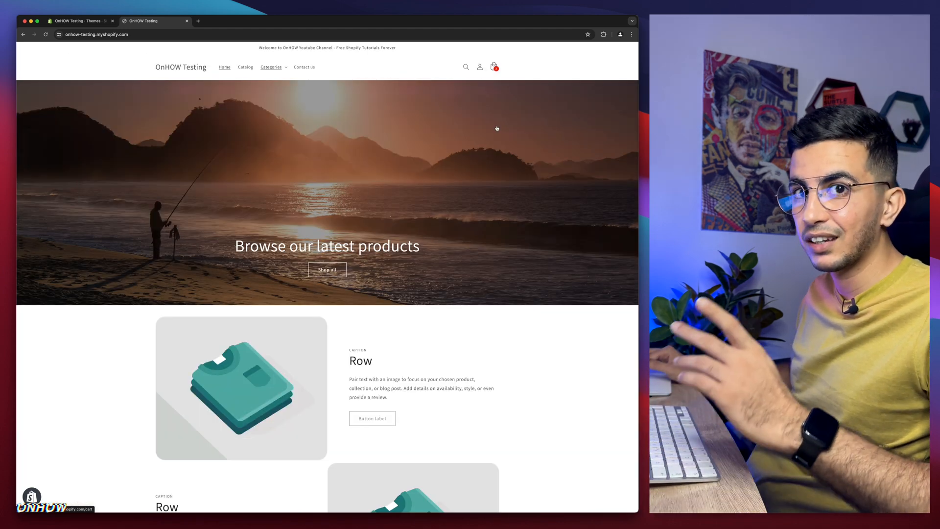
pyautogui.scroll(-3)
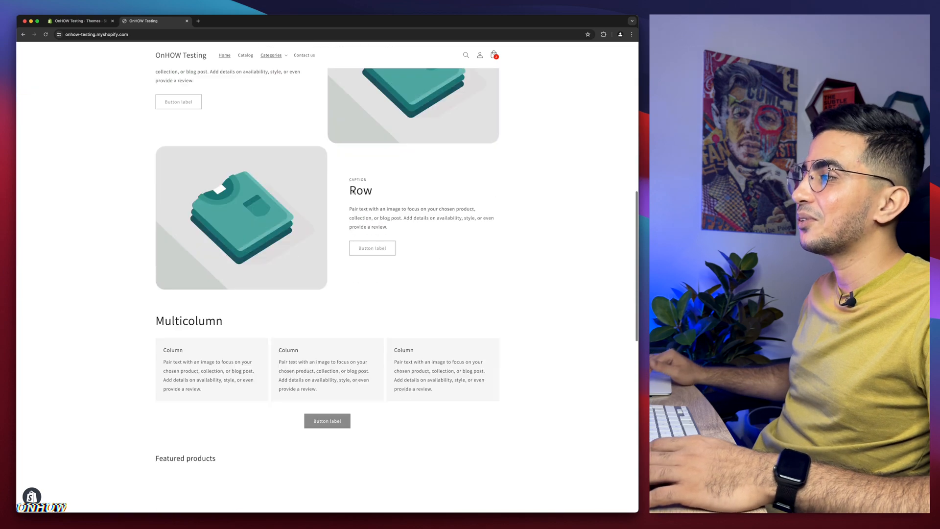
pyautogui.scroll(-3)
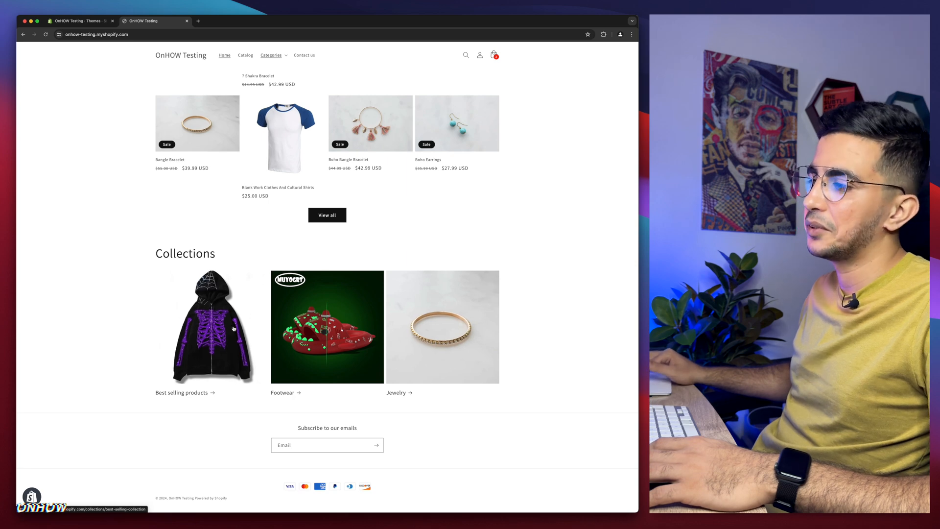
pyautogui.click(327, 327)
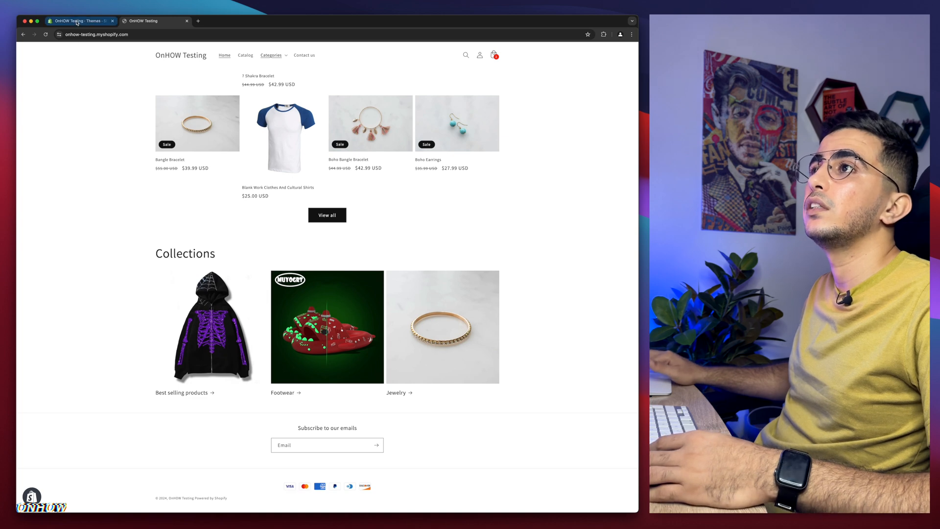
# Open Edit code for Updated copy of Dawn and filter files by 'base'.
pyautogui.click(77, 21)
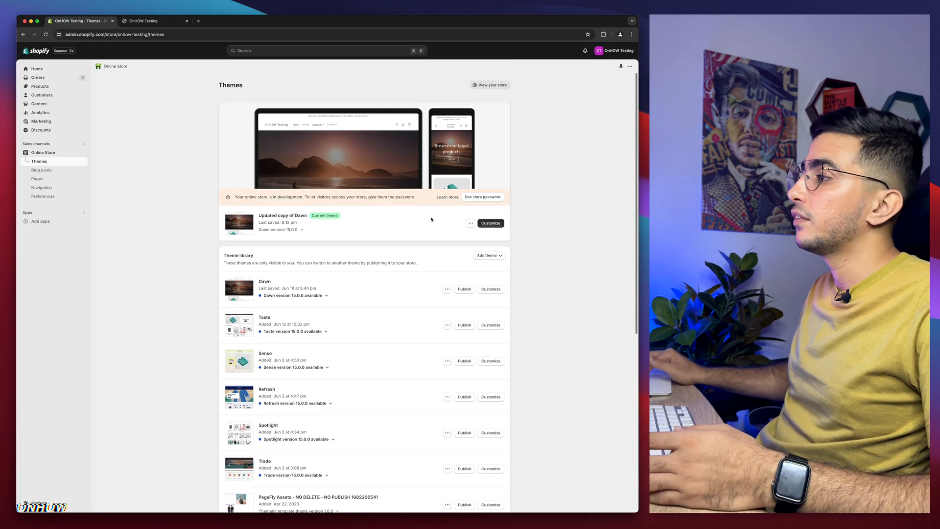
pyautogui.click(470, 223)
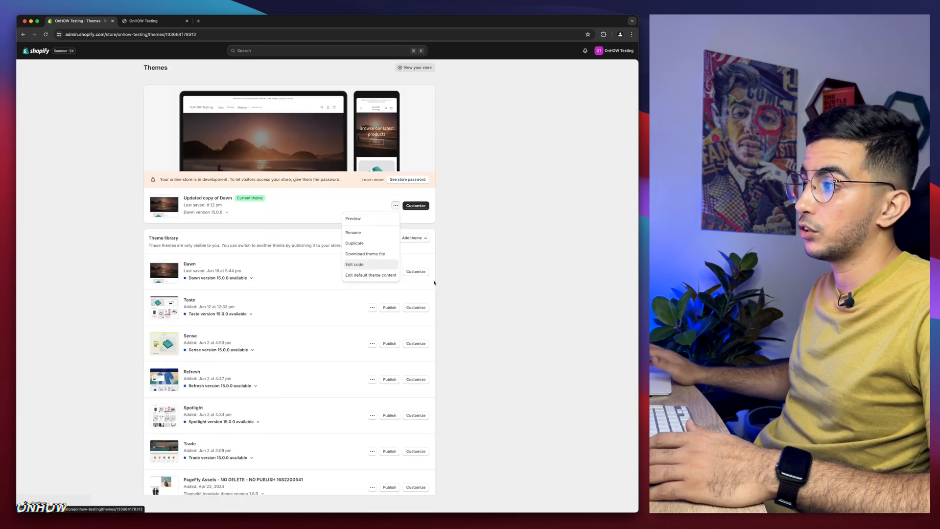
pyautogui.click(354, 264)
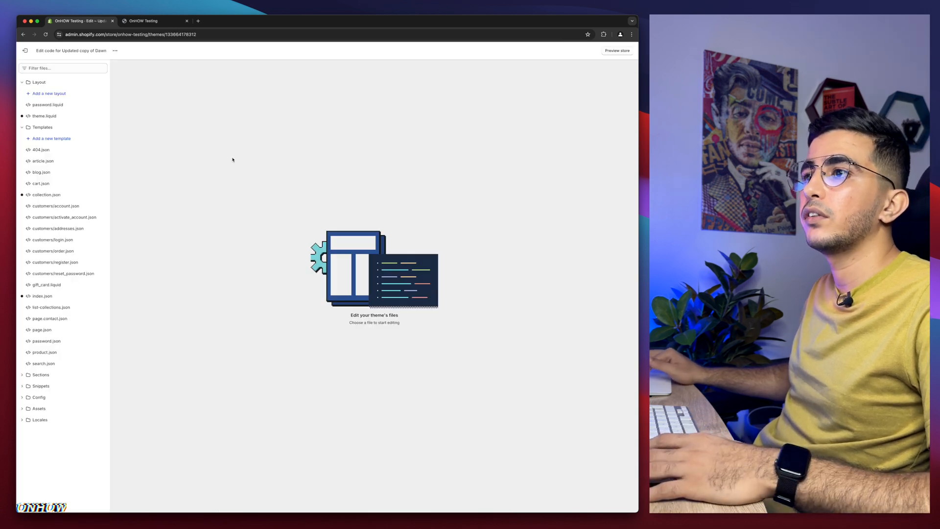
pyautogui.click(62, 67)
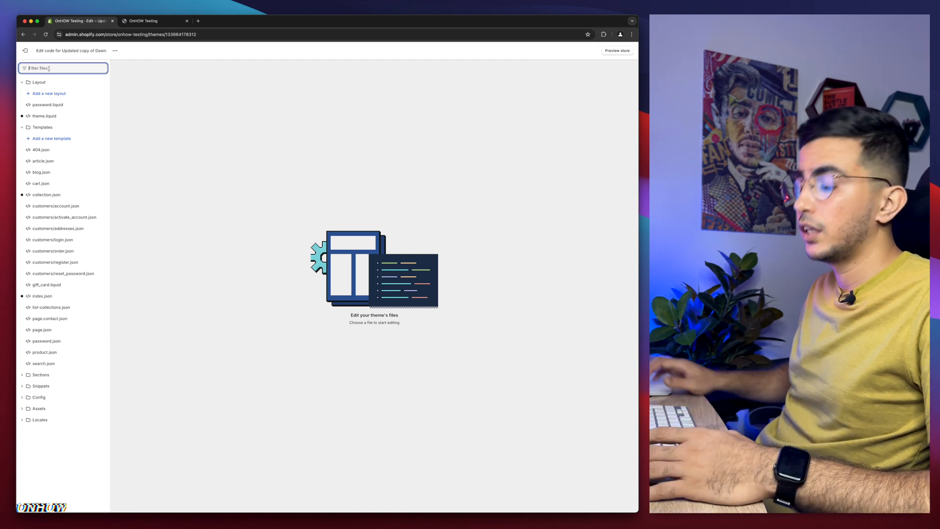
pyautogui.write('base')
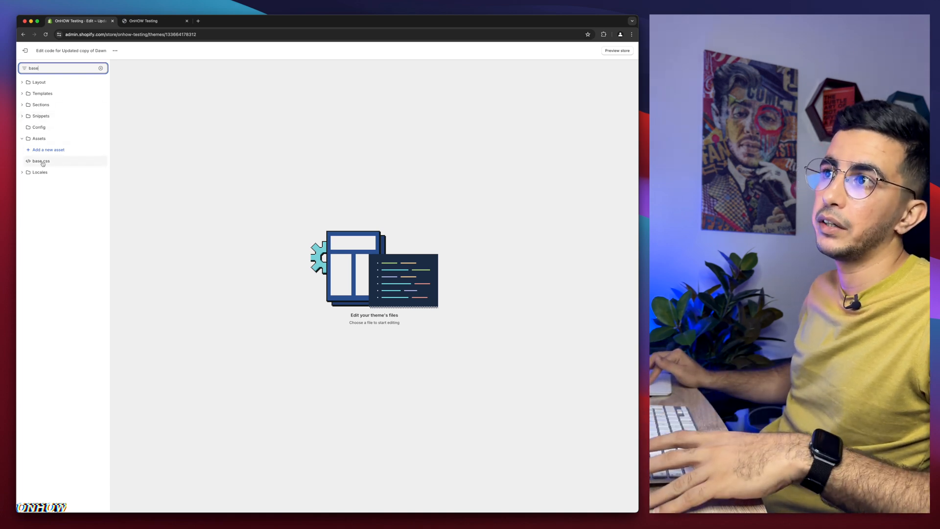
# Open base.css and scroll down past the progress-bar styles near line 3550.
pyautogui.click(41, 160)
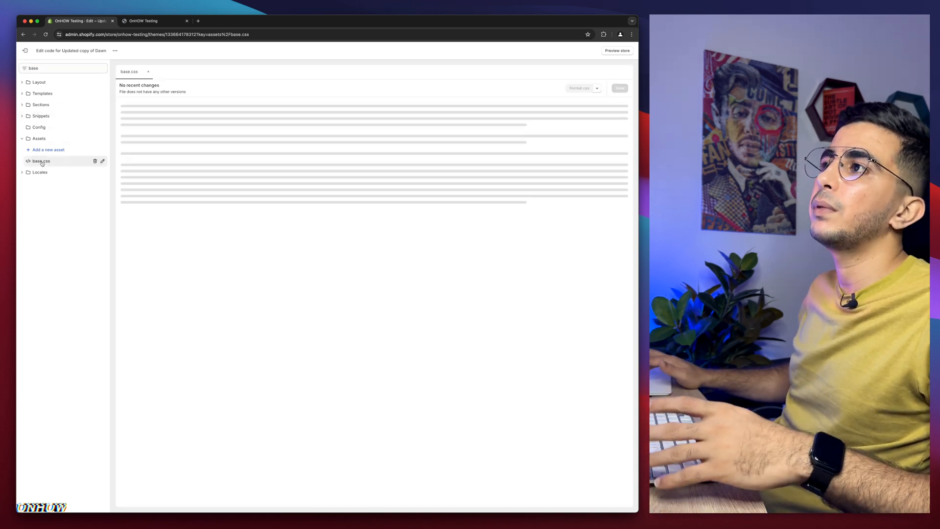
pyautogui.click(41, 160)
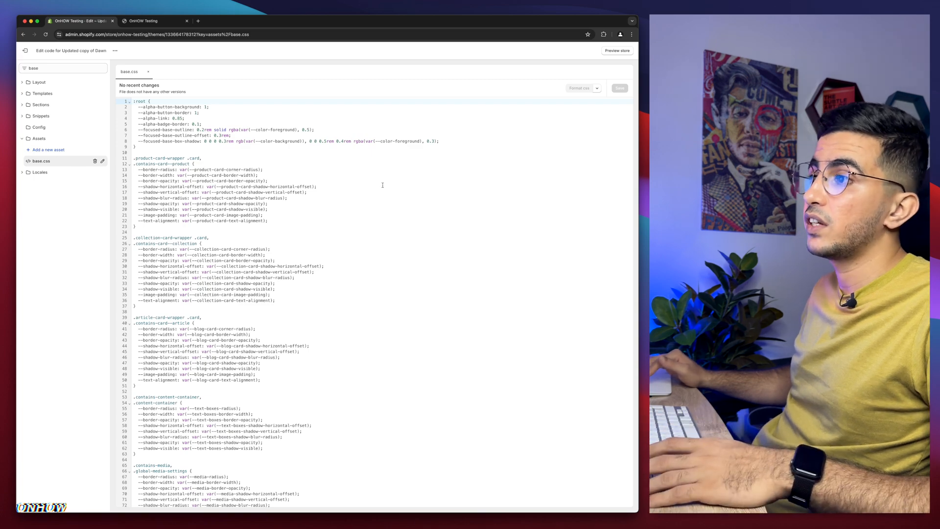
pyautogui.scroll(-3)
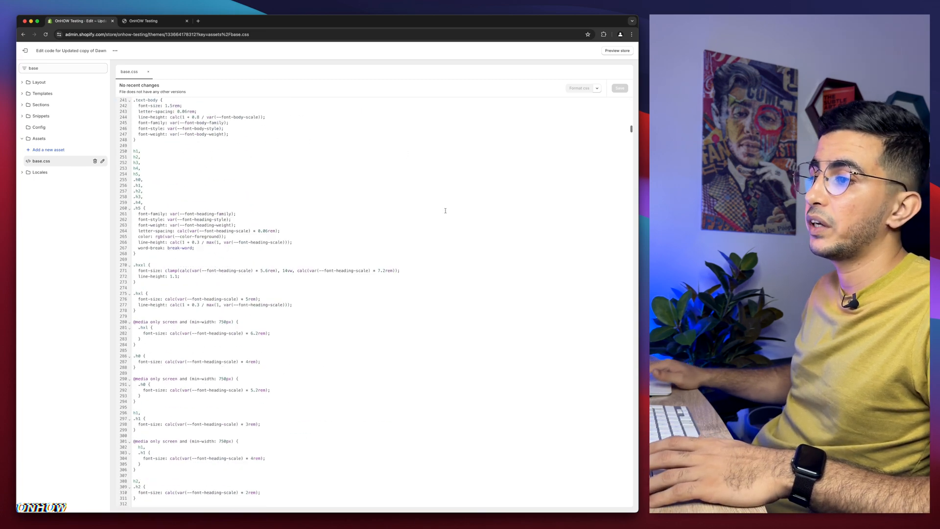
pyautogui.scroll(-3)
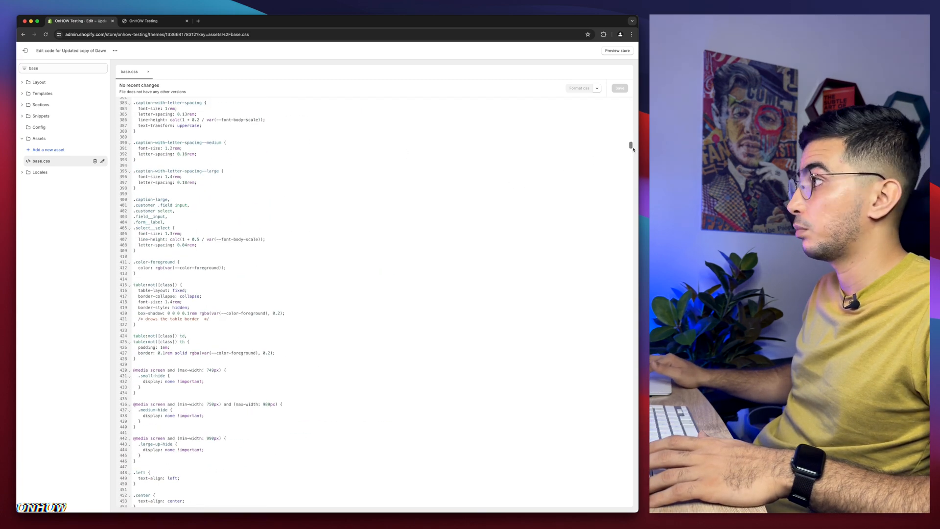
pyautogui.scroll(-3)
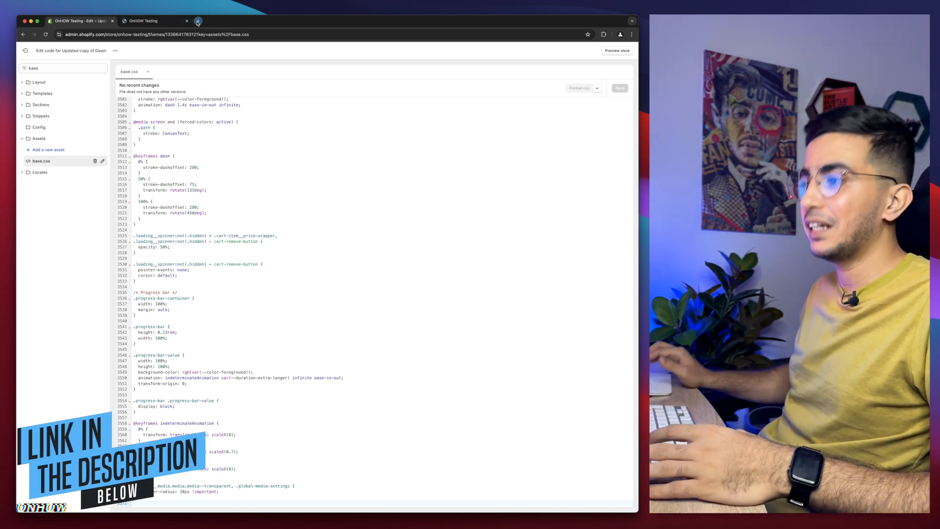
# Copy the two-line collection-hiding CSS snippet from Pastebin into base.css.
pyautogui.click(197, 21)
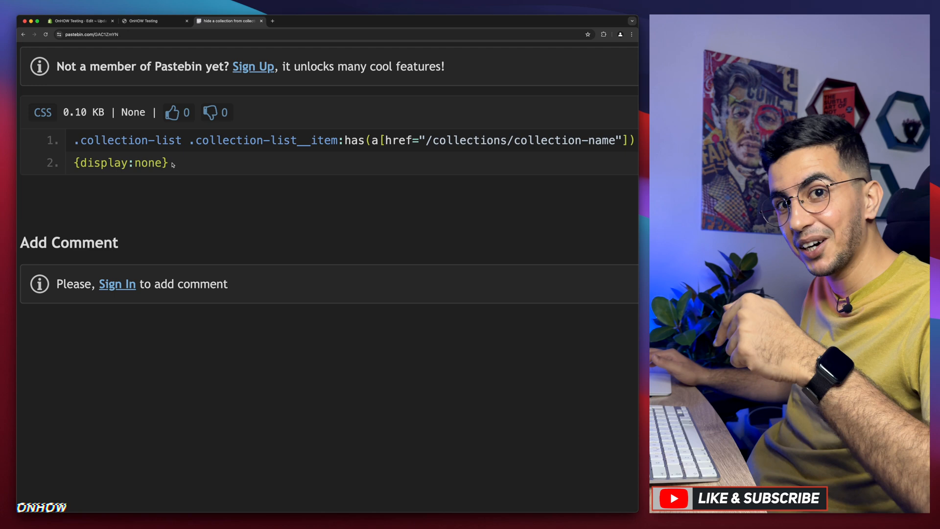
pyautogui.scroll(3)
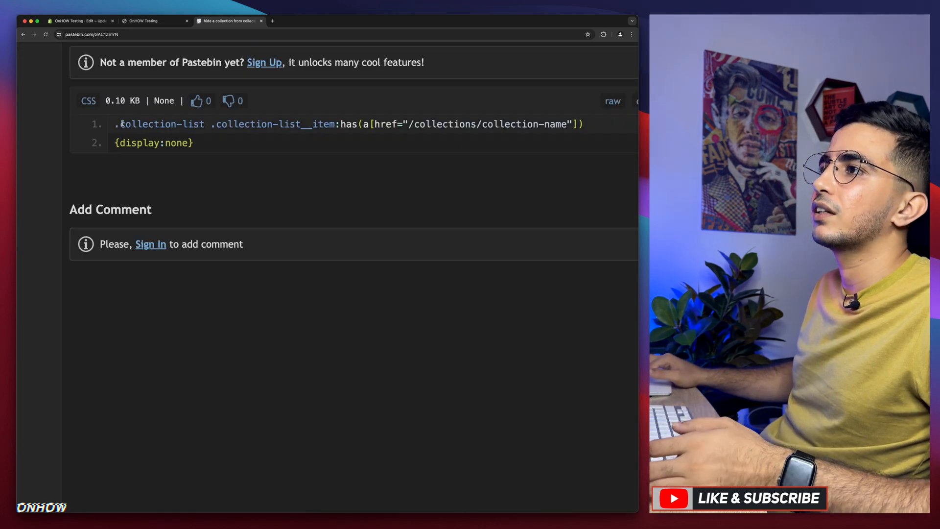
pyautogui.moveTo(114, 123); pyautogui.dragTo(193, 143)
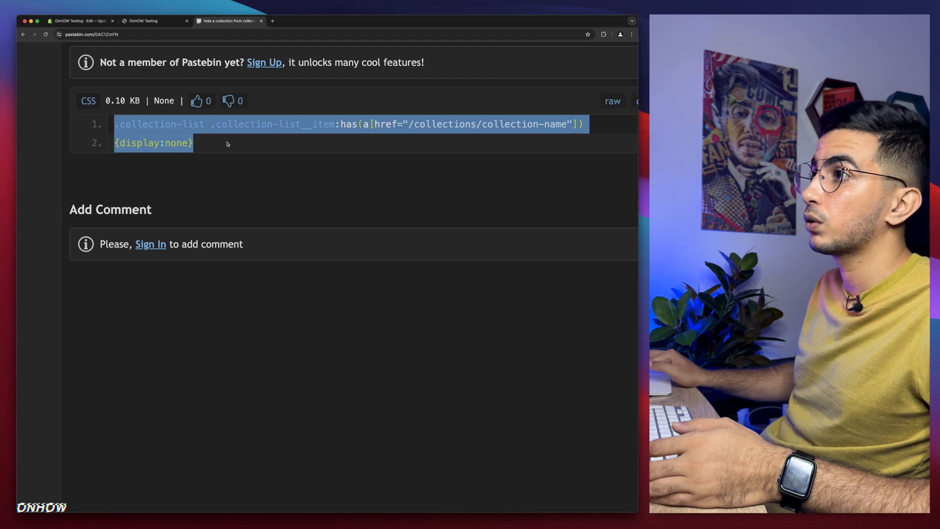
pyautogui.moveTo(235, 123)
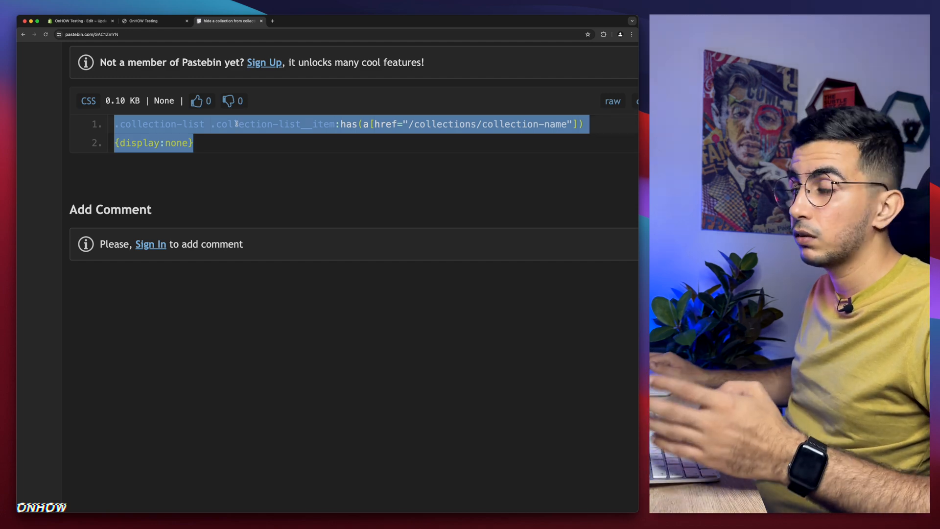
pyautogui.rightClick(240, 124)
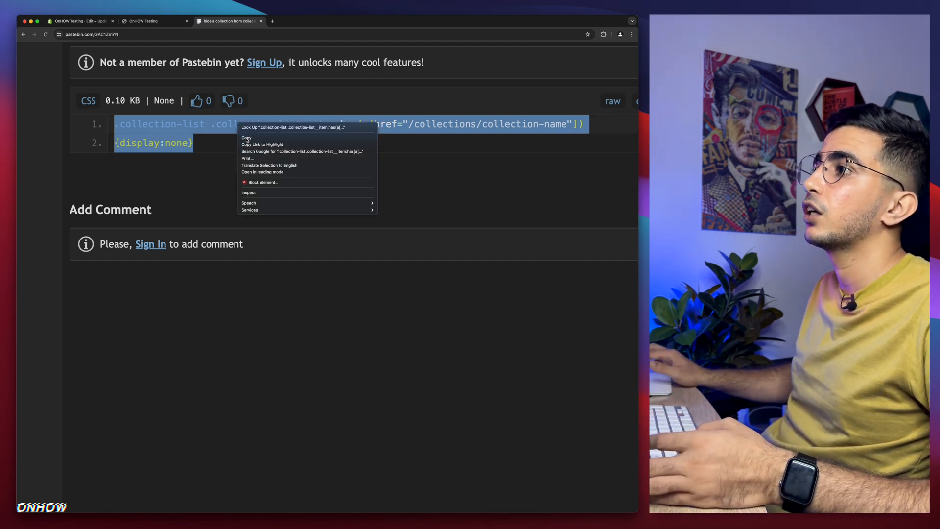
pyautogui.click(78, 21)
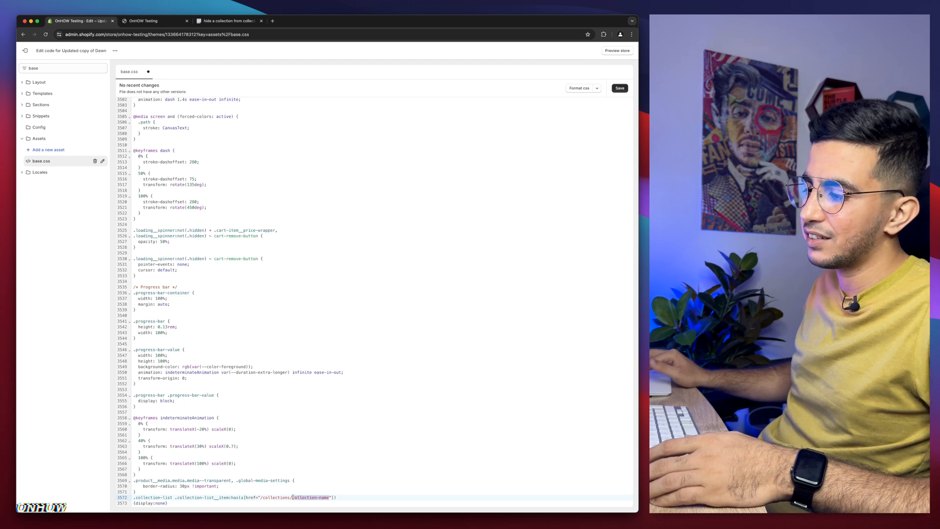
# Check the Footwear handle in the storefront URL and replace collection-name with 'footwear'.
pyautogui.click(144, 20)
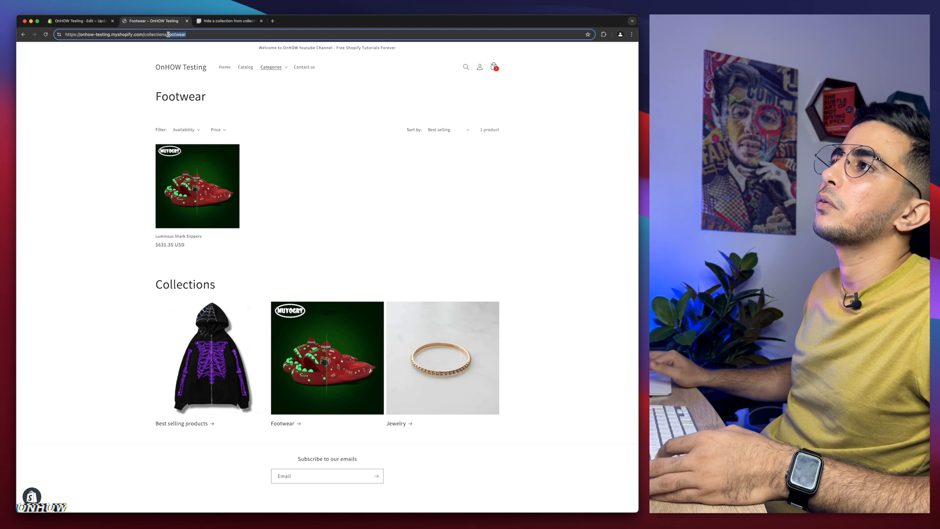
pyautogui.rightClick(173, 35)
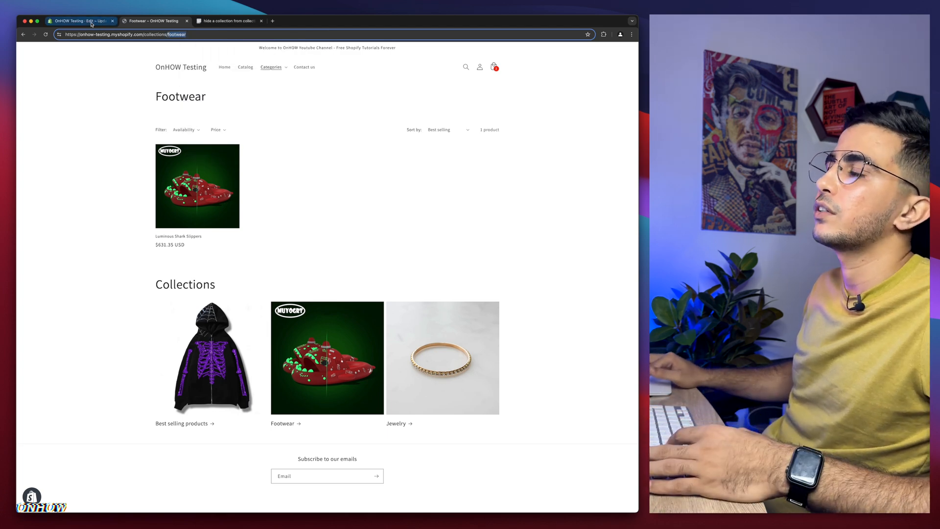
pyautogui.click(78, 20)
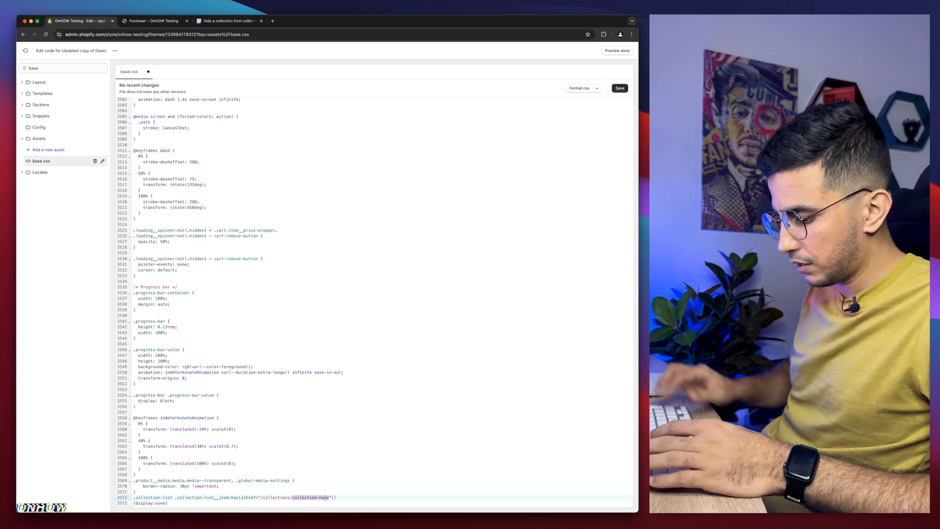
pyautogui.write('footwear')
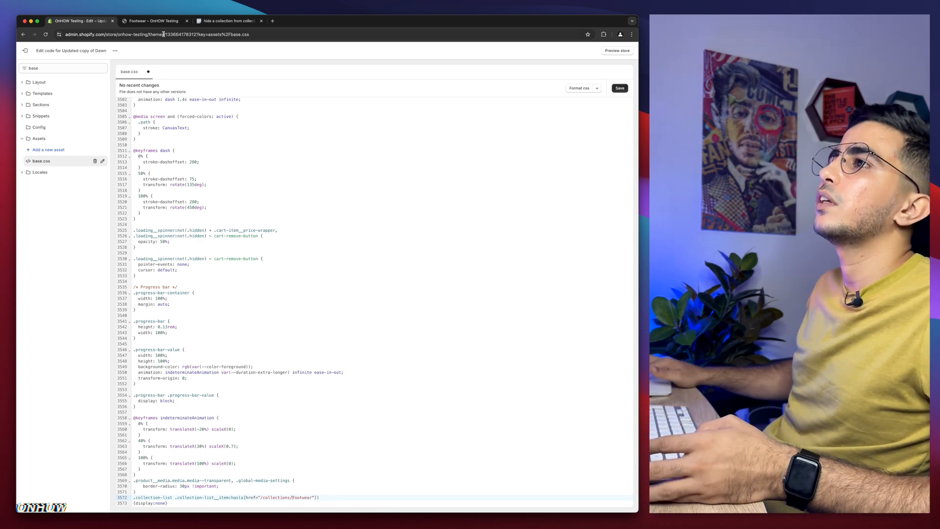
pyautogui.click(155, 20)
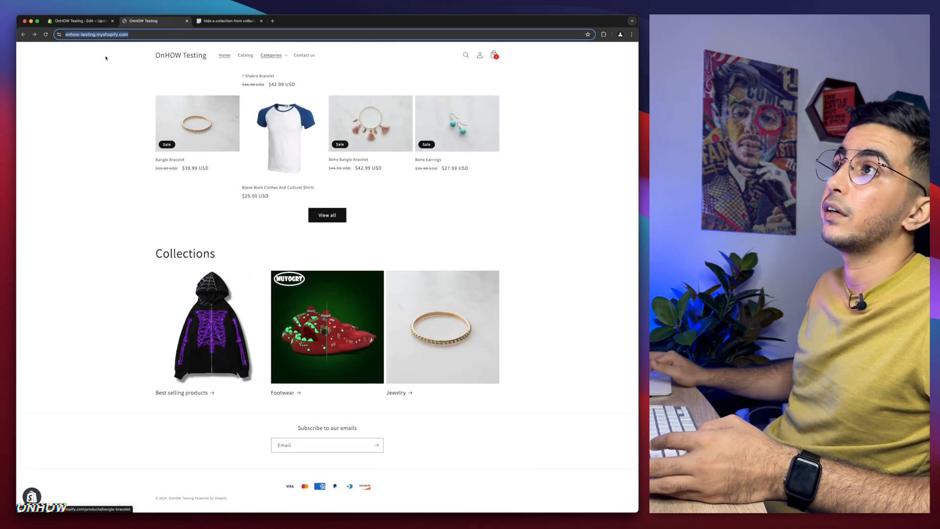
# Save base.css and reload the storefront to confirm Footwear is hidden.
pyautogui.click(78, 20)
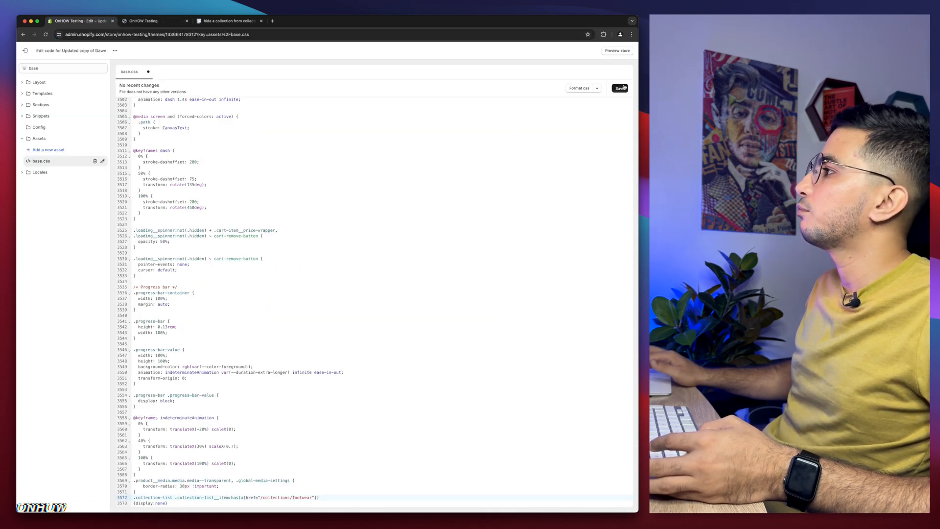
pyautogui.click(620, 88)
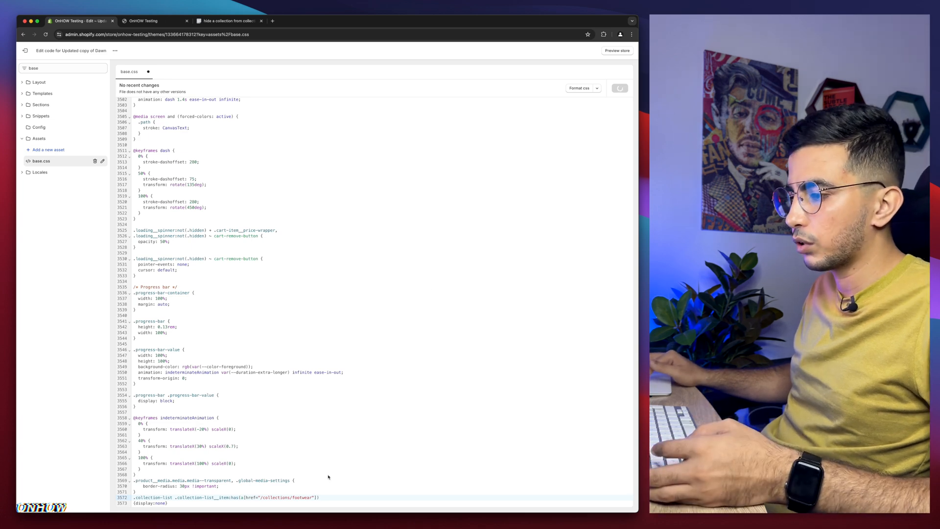
pyautogui.click(153, 21)
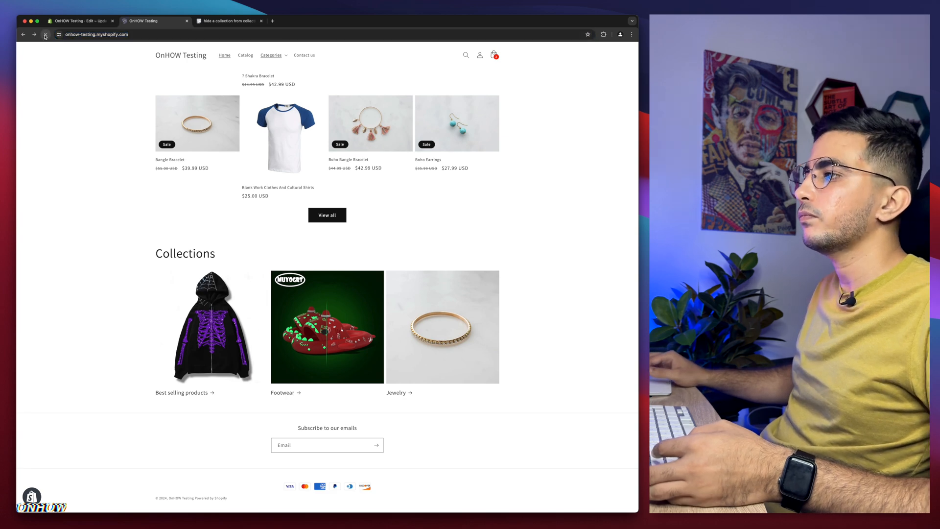
pyautogui.click(45, 35)
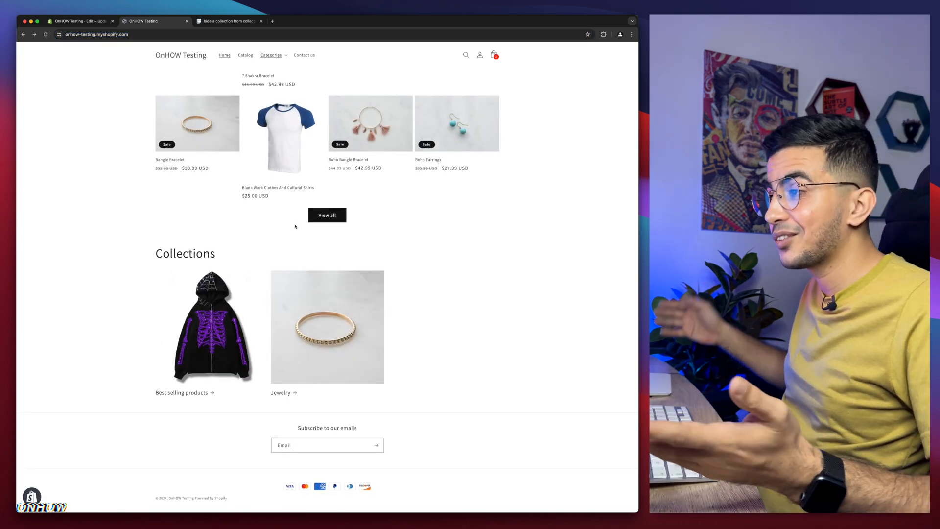